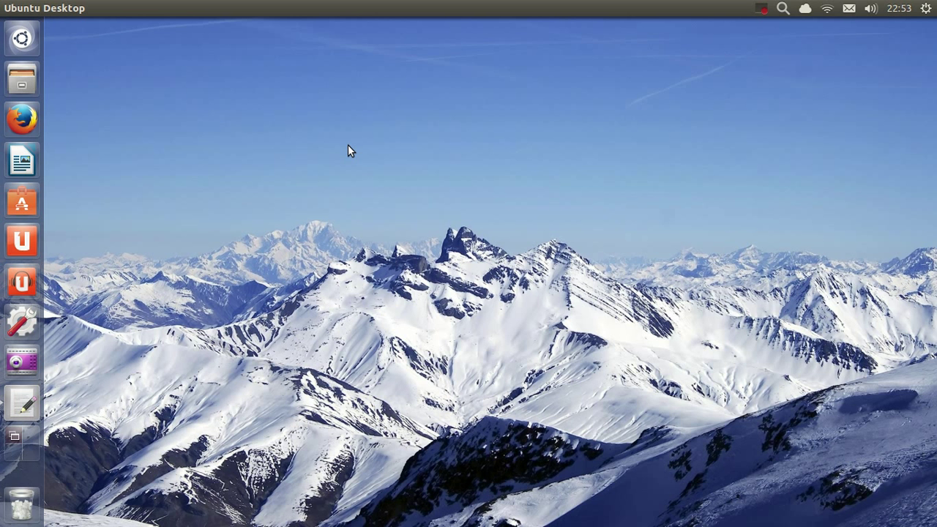
{"action": "mouse_move", "coordinate": [334, 145]}
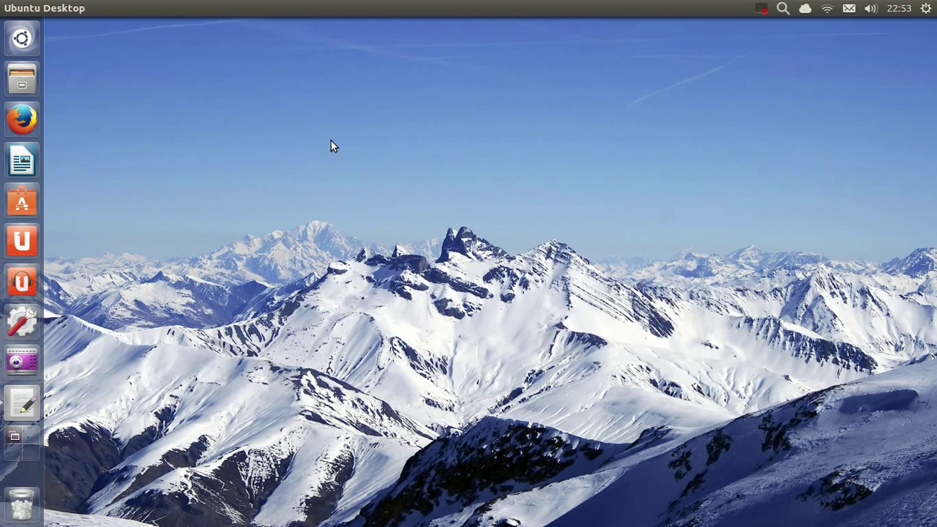
{"action": "mouse_move", "coordinate": [349, 145]}
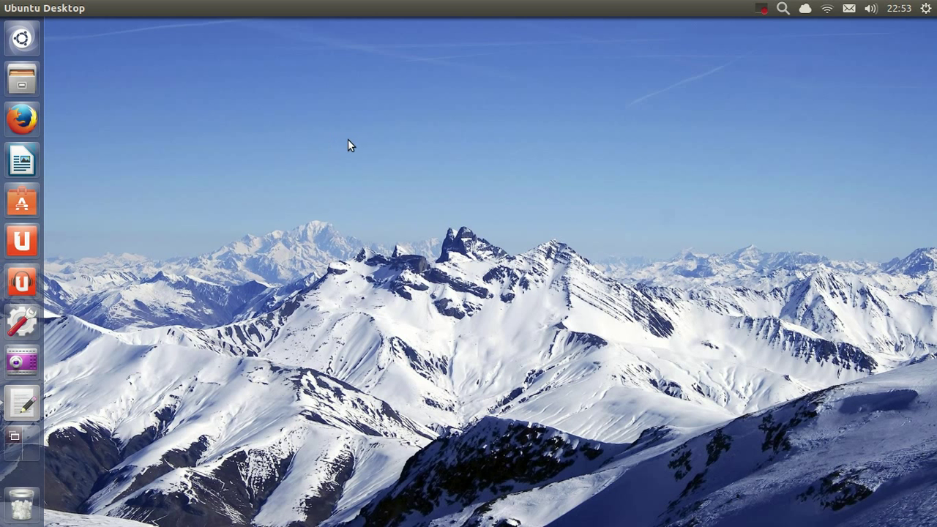
{"action": "mouse_move", "coordinate": [353, 152]}
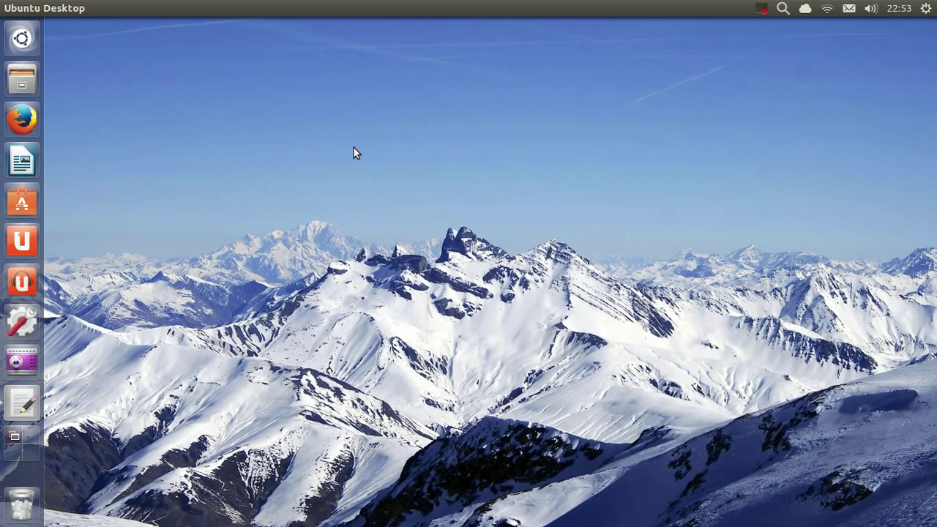
{"action": "mouse_move", "coordinate": [7, 399]}
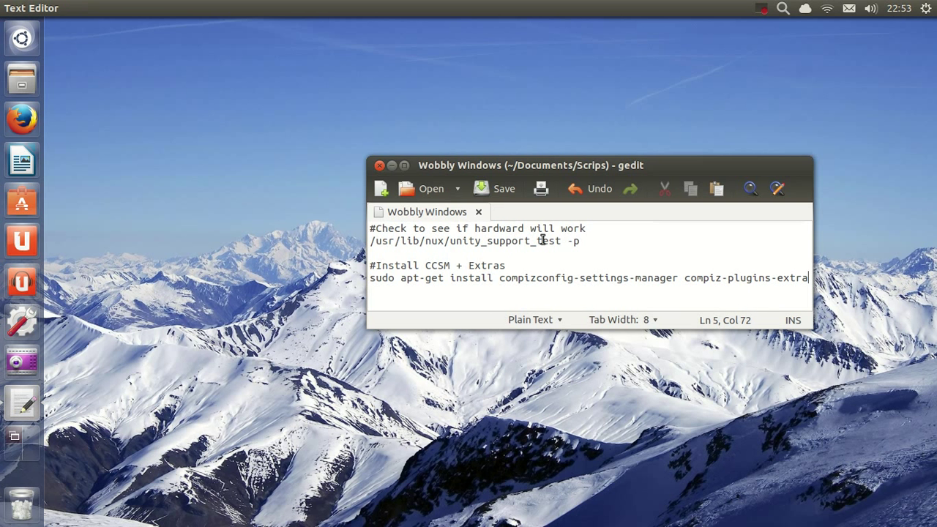
Select the unity_support_test hardware check command in gedit and bring up its context menu
{"action": "left_click", "coordinate": [583, 278]}
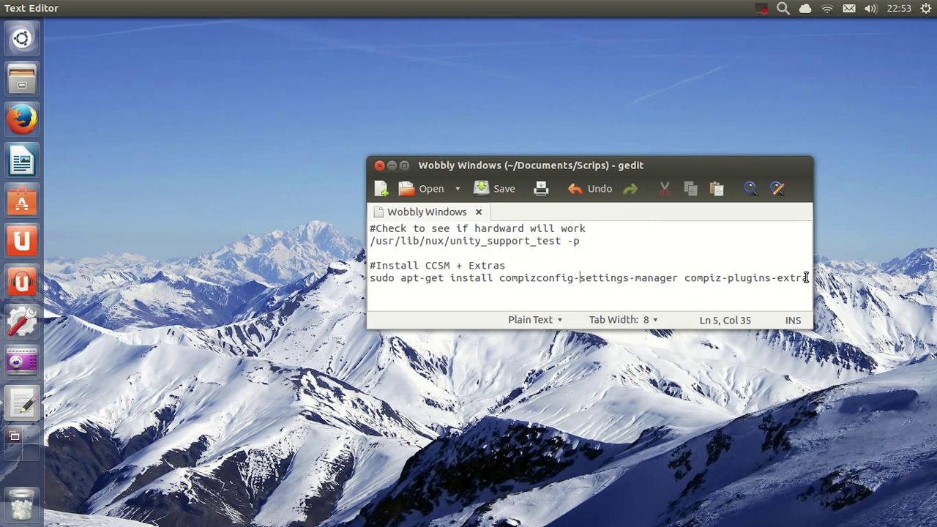
{"action": "left_click", "coordinate": [398, 241]}
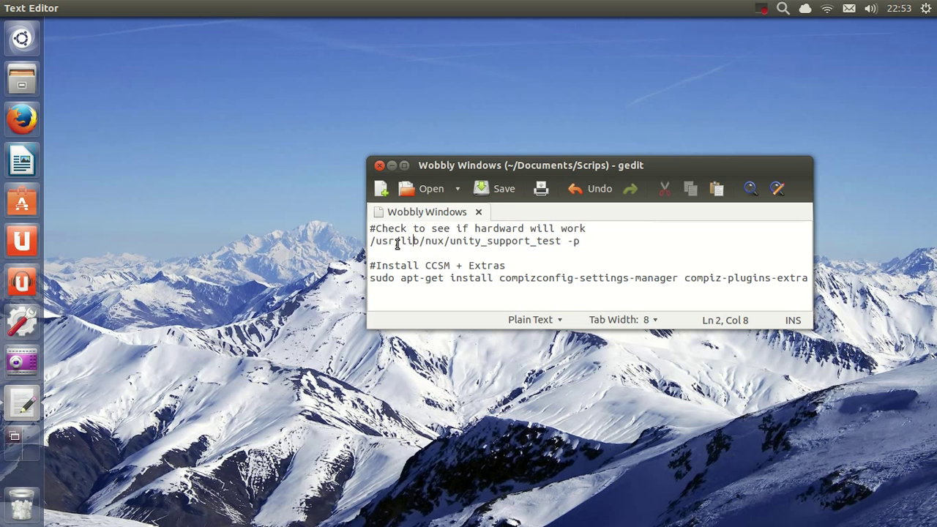
{"action": "left_click", "coordinate": [615, 241]}
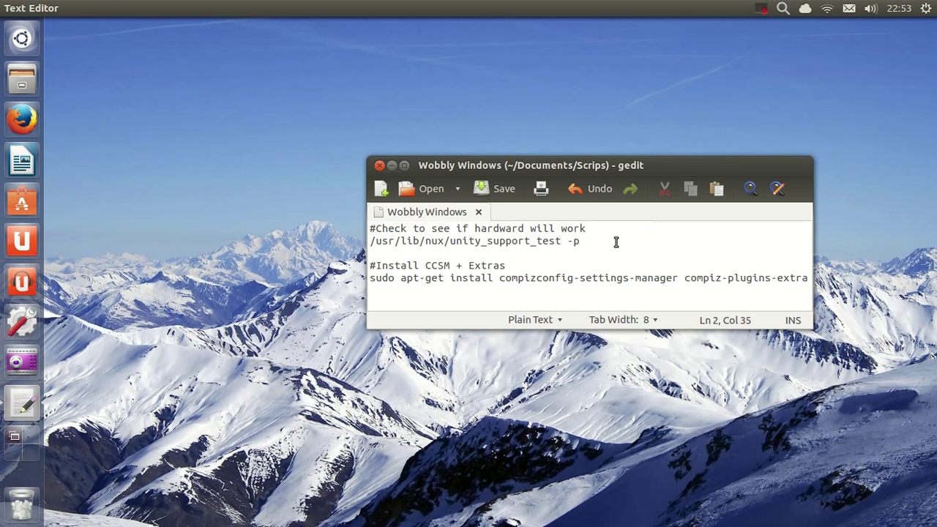
{"action": "mouse_move", "coordinate": [718, 290]}
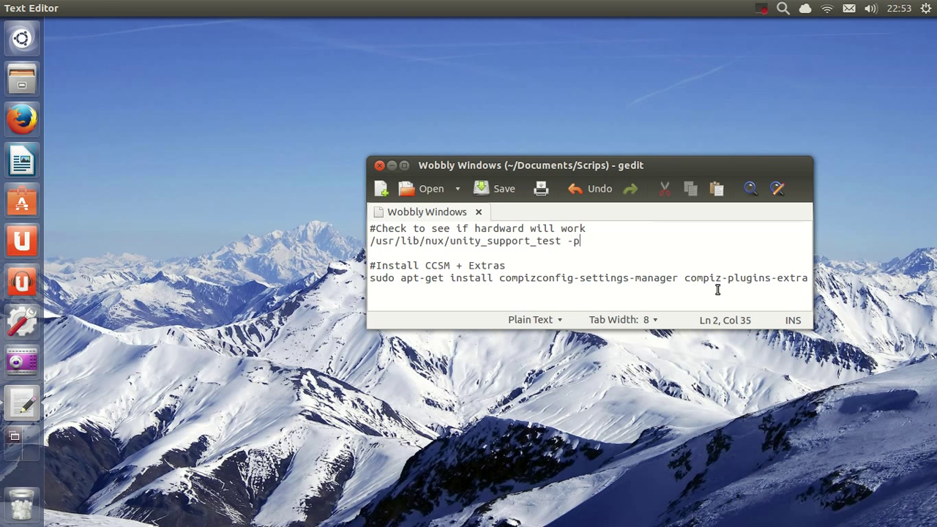
{"action": "key", "text": "ctrl+a"}
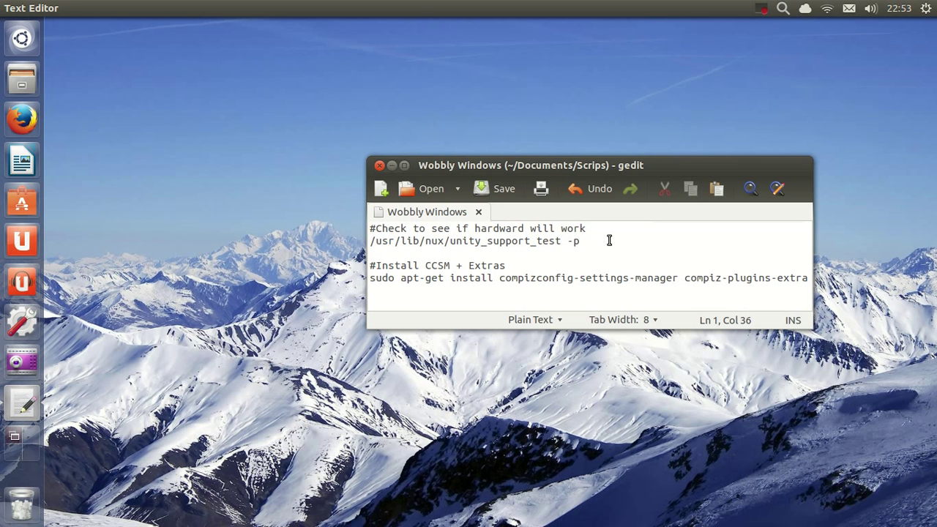
{"action": "left_click_drag", "start_coordinate": [450, 240], "coordinate": [582, 240]}
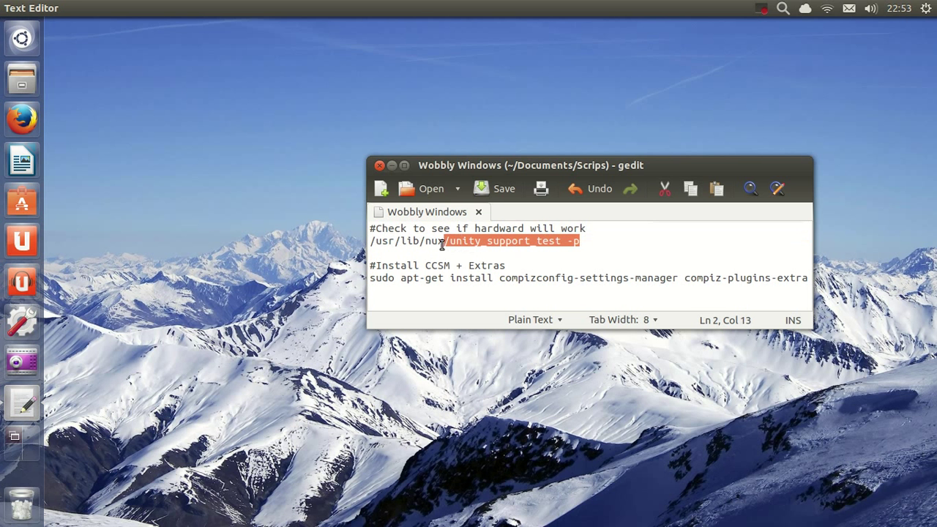
{"action": "right_click", "coordinate": [440, 242]}
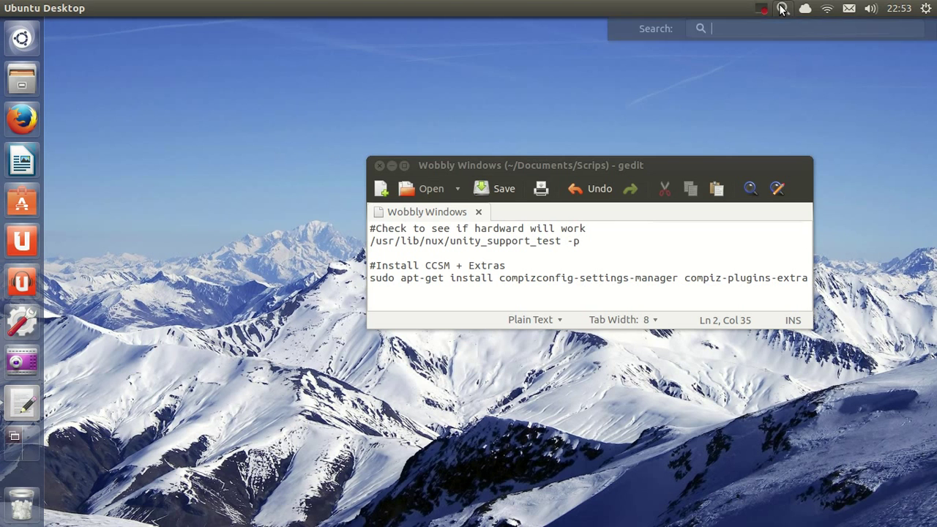
Search the Dash for 'ter' and launch Terminal from the results
{"action": "type", "text": "ter"}
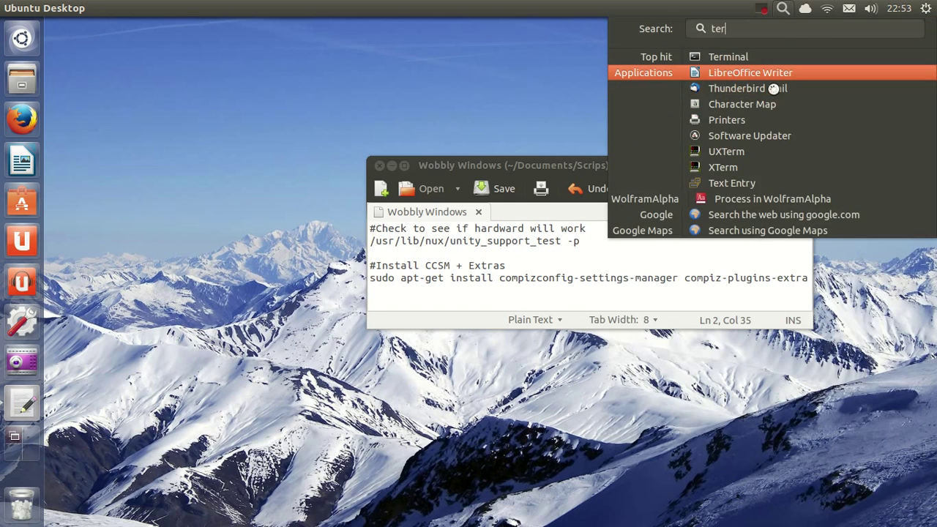
{"action": "left_click", "coordinate": [750, 72]}
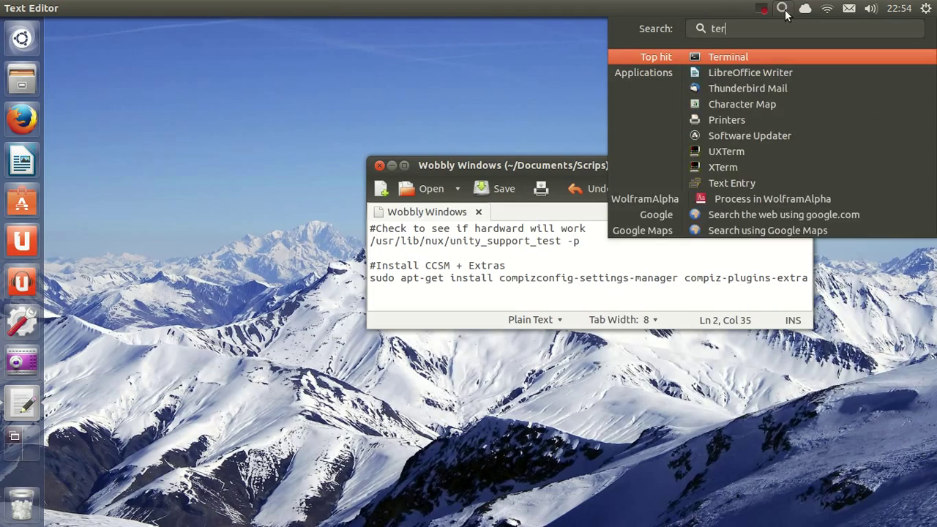
{"action": "left_click", "coordinate": [728, 56]}
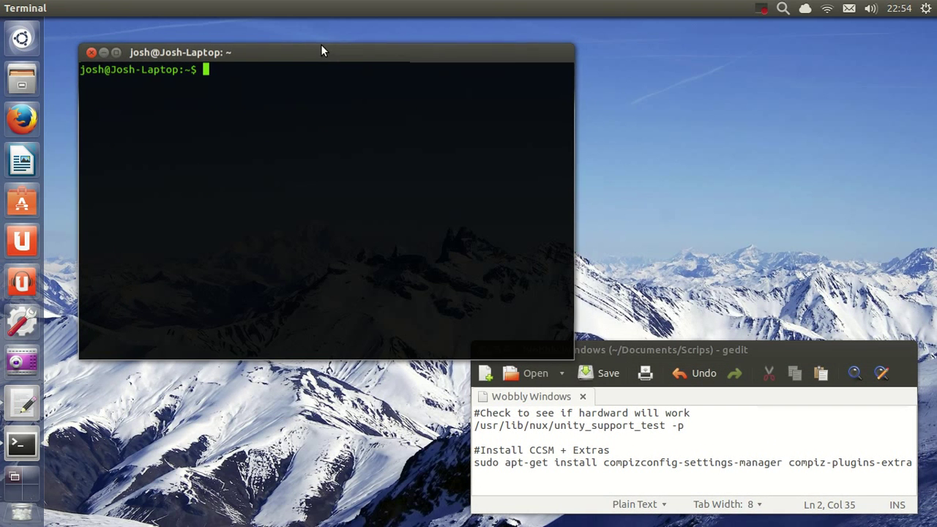
Run /usr/lib/nux/unity_support_test -p to check Unity 3D hardware support
{"action": "type", "text": "/usr/lib/nux/unity_support_test -p"}
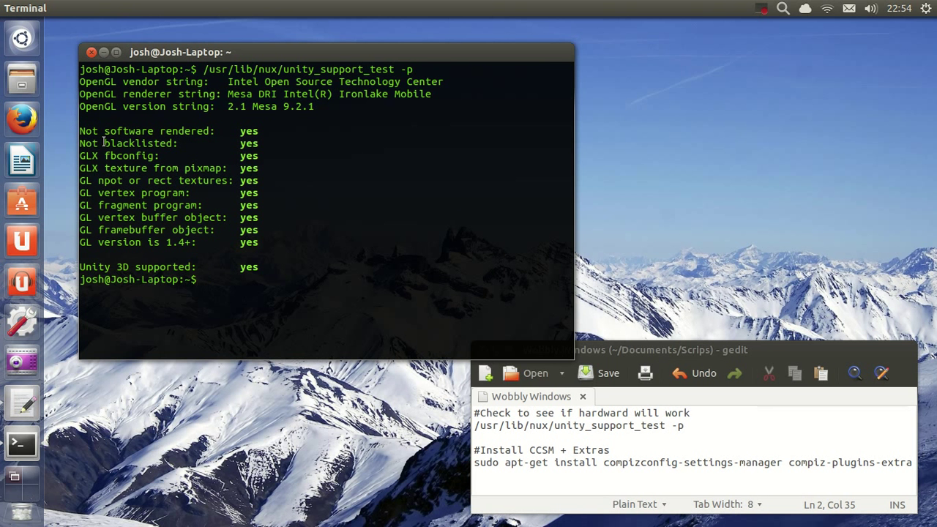
{"action": "mouse_move", "coordinate": [189, 159]}
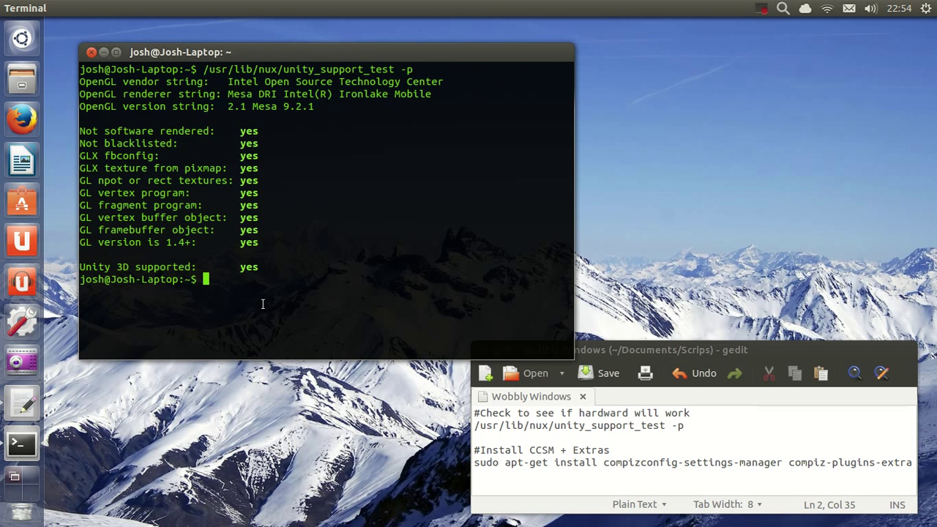
{"action": "mouse_move", "coordinate": [224, 254]}
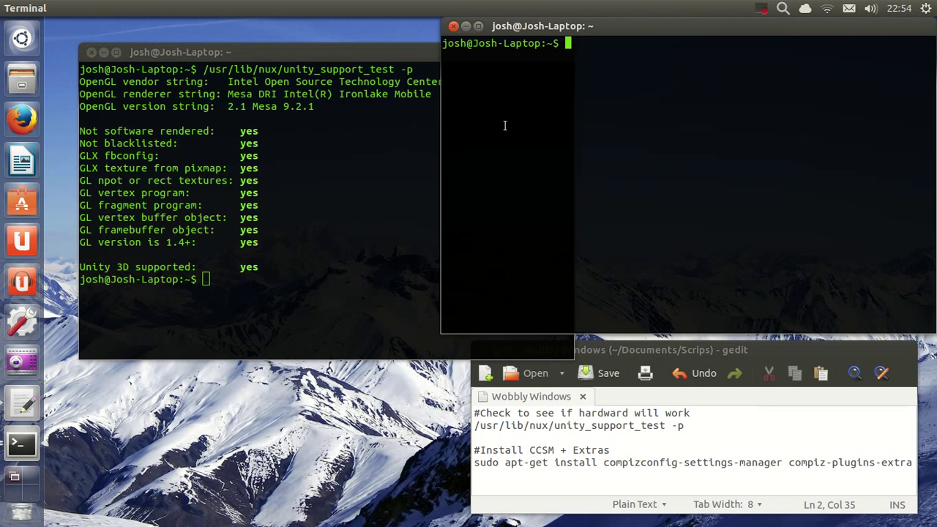
Enter the sudo apt-get update and apt-get upgrade commands in Terminal
{"action": "type", "text": "sudo apt"}
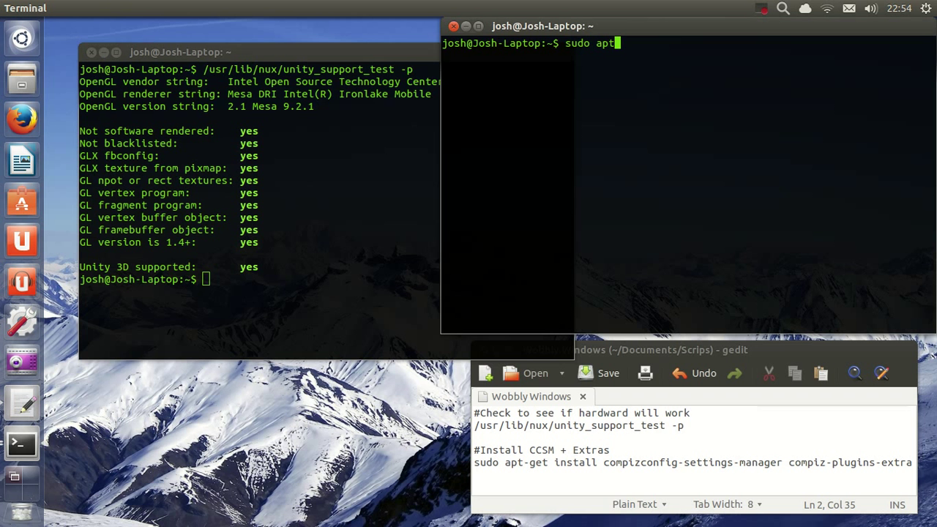
{"action": "type", "text": "-get update && sud"}
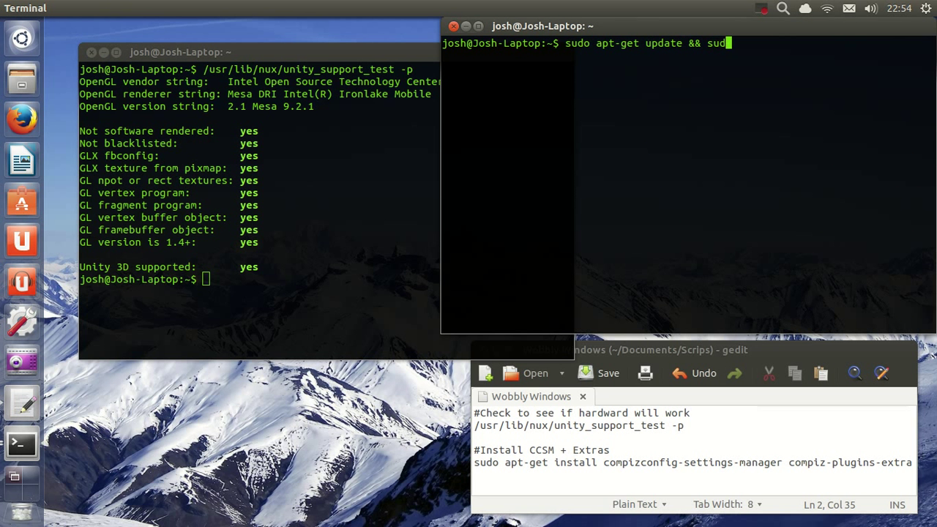
{"action": "type", "text": "apt-get"}
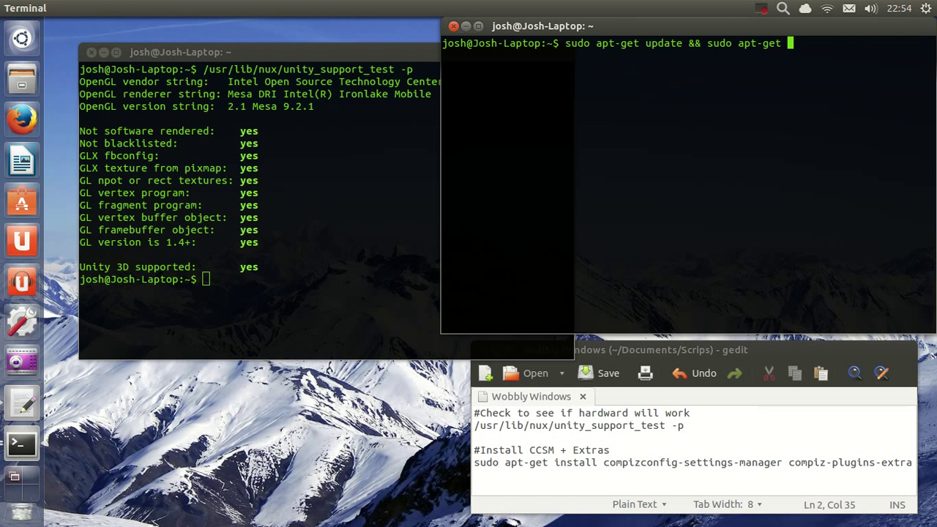
{"action": "type", "text": "upgrade"}
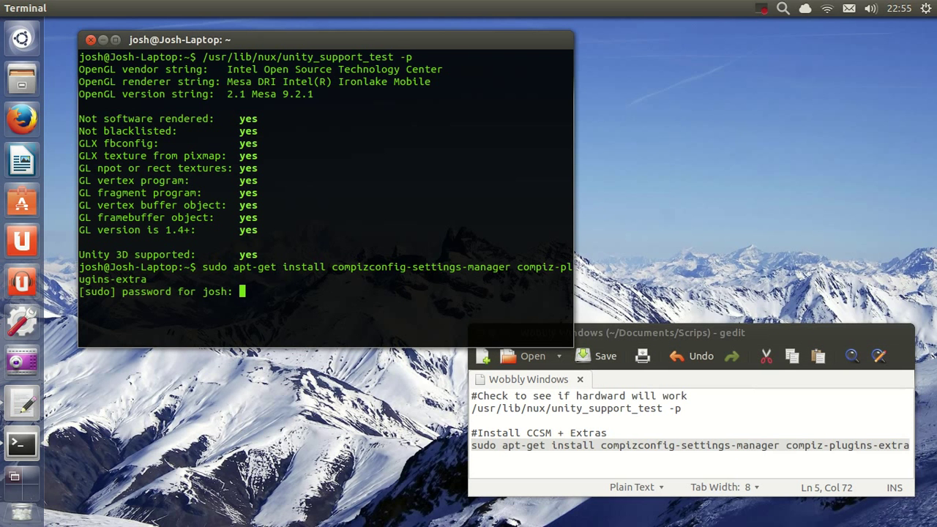
Submit the sudo password, check the install summary, and close Terminal
{"action": "key", "text": "Return"}
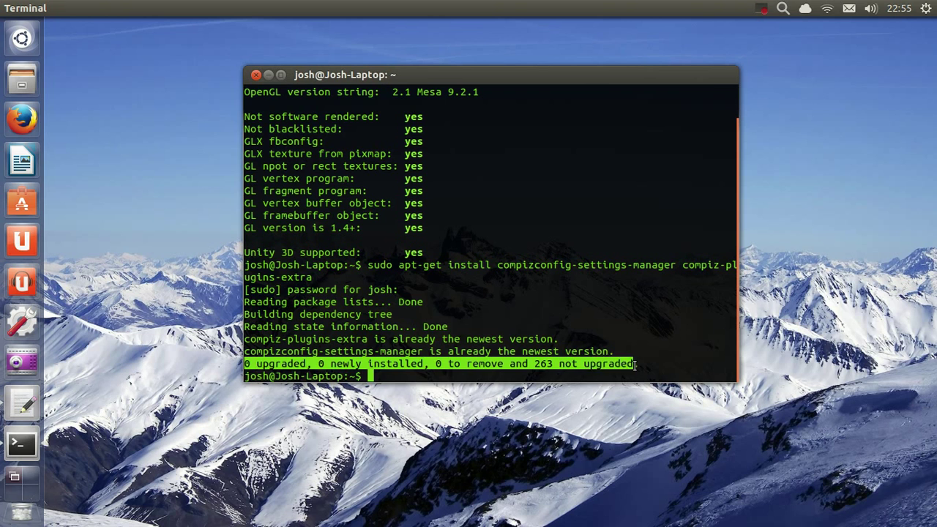
{"action": "double_click", "coordinate": [543, 364]}
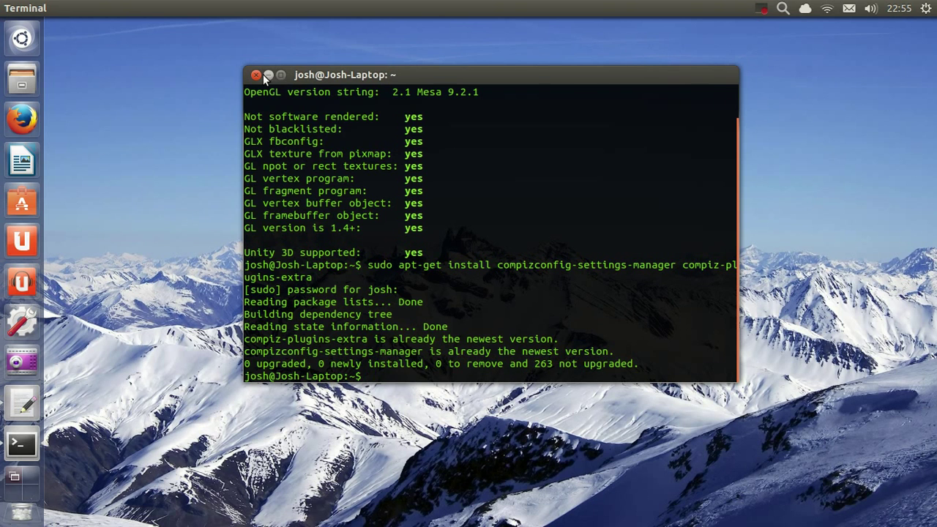
{"action": "left_click", "coordinate": [257, 75]}
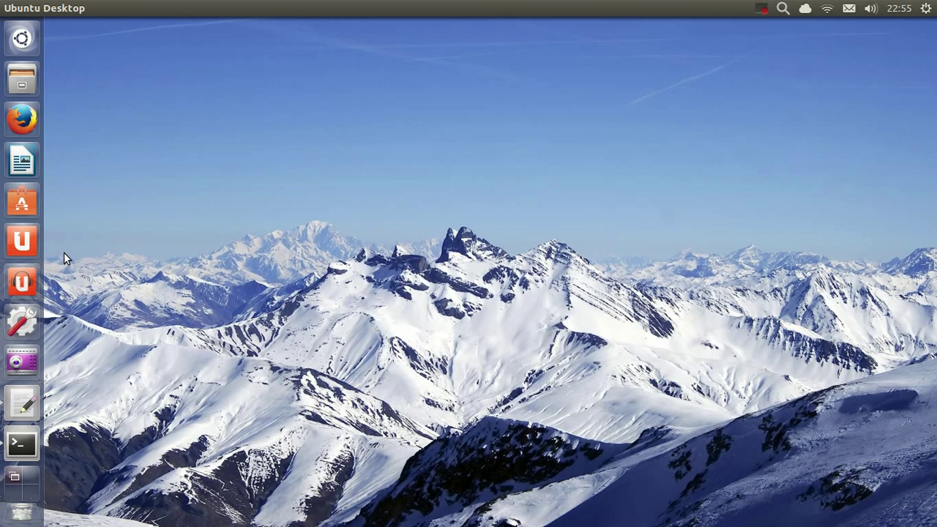
Search the Dash for 'ccs', then dismiss it without launching anything
{"action": "left_click", "coordinate": [22, 37]}
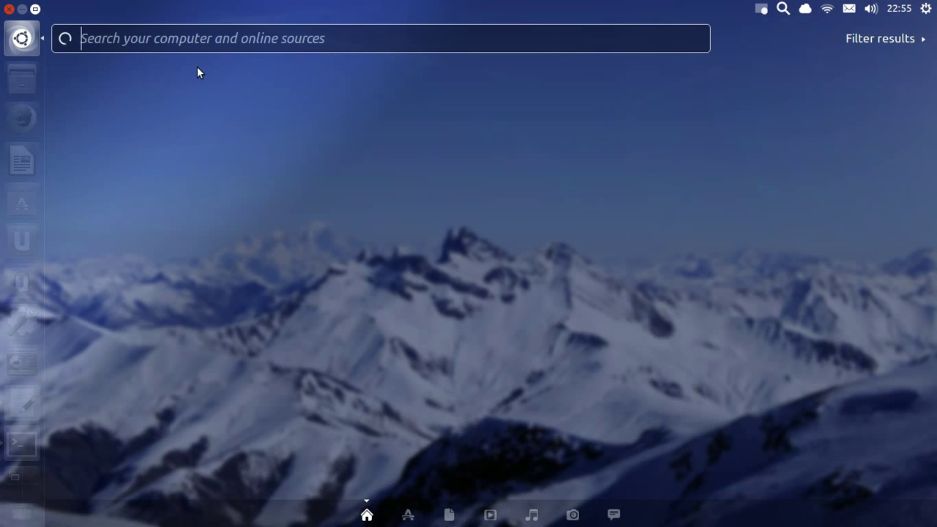
{"action": "type", "text": "ccsm"}
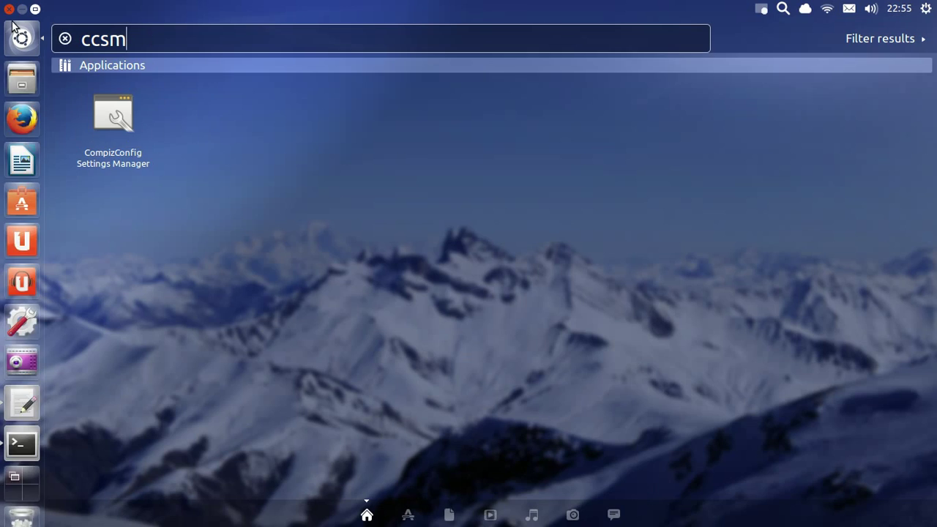
{"action": "key", "text": "Escape"}
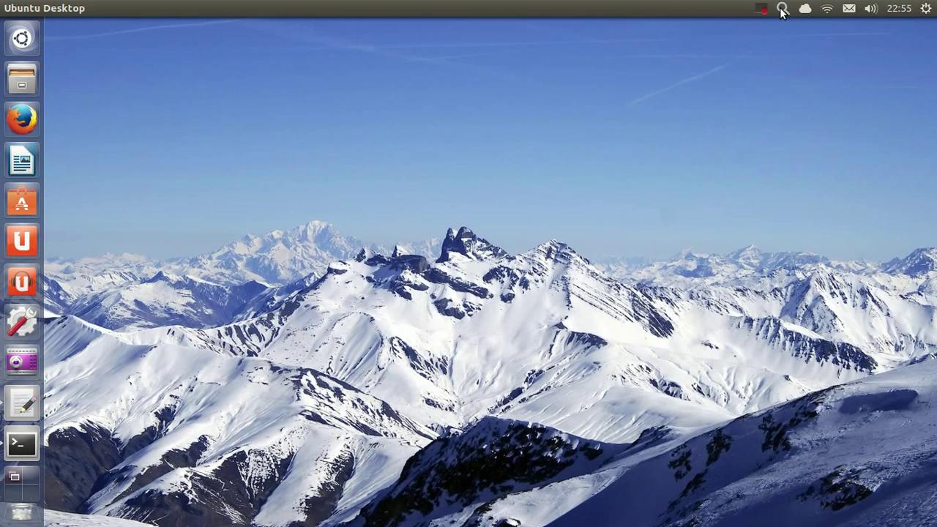
Run ccsm in Terminal, correcting the 'ccsn' typo, to launch the settings manager
{"action": "type", "text": "ccsn"}
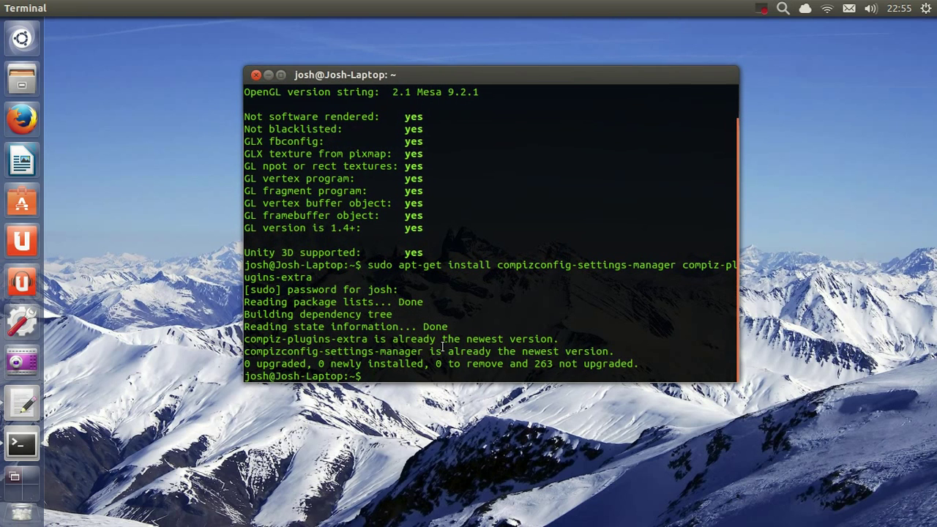
{"action": "type", "text": "ccsm"}
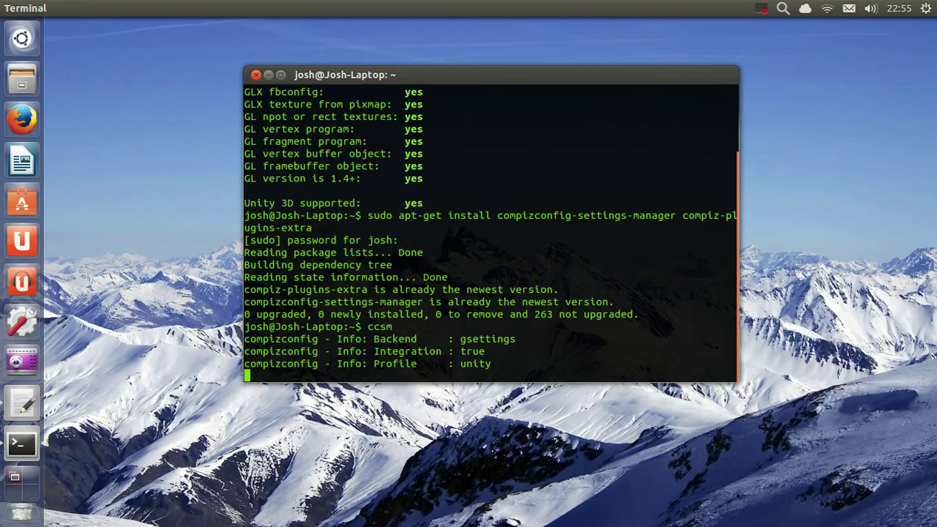
{"action": "key", "text": "Return"}
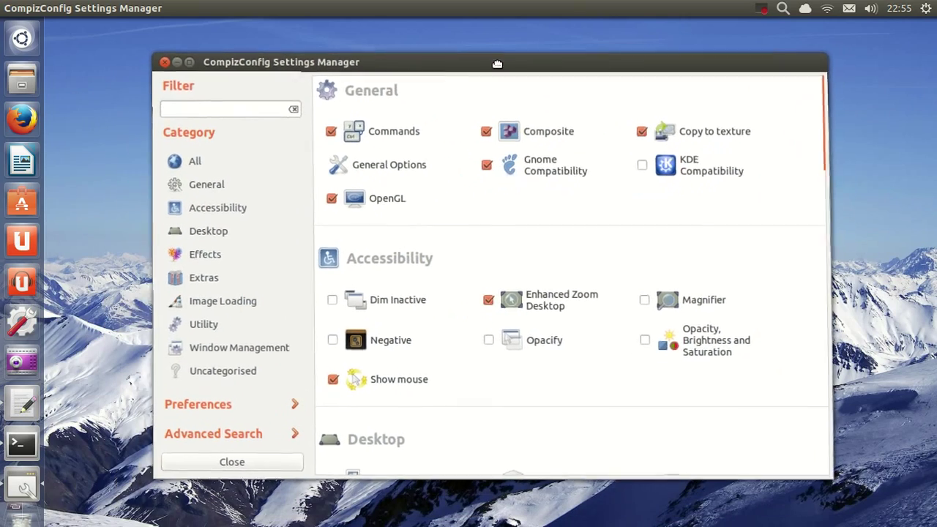
{"action": "scroll", "scroll_direction": "down", "scroll_amount": 3}
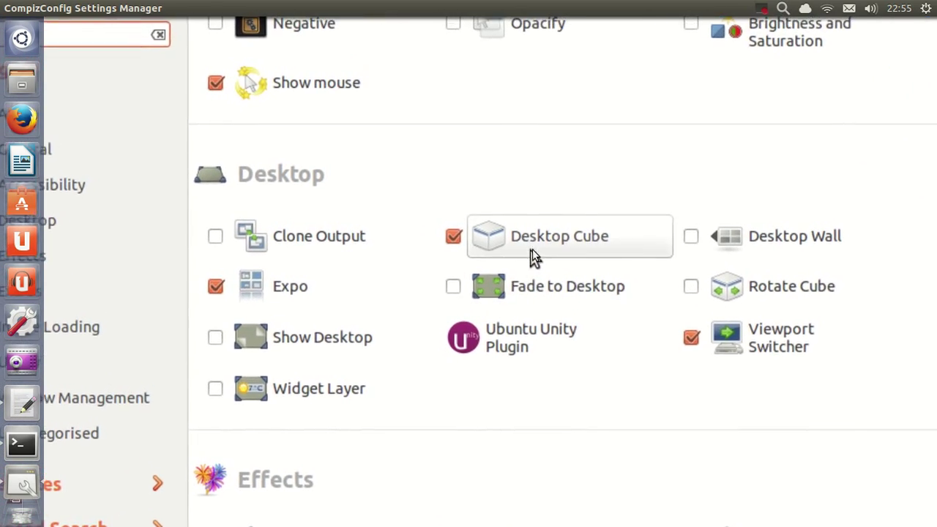
{"action": "scroll", "scroll_direction": "down", "scroll_amount": 3}
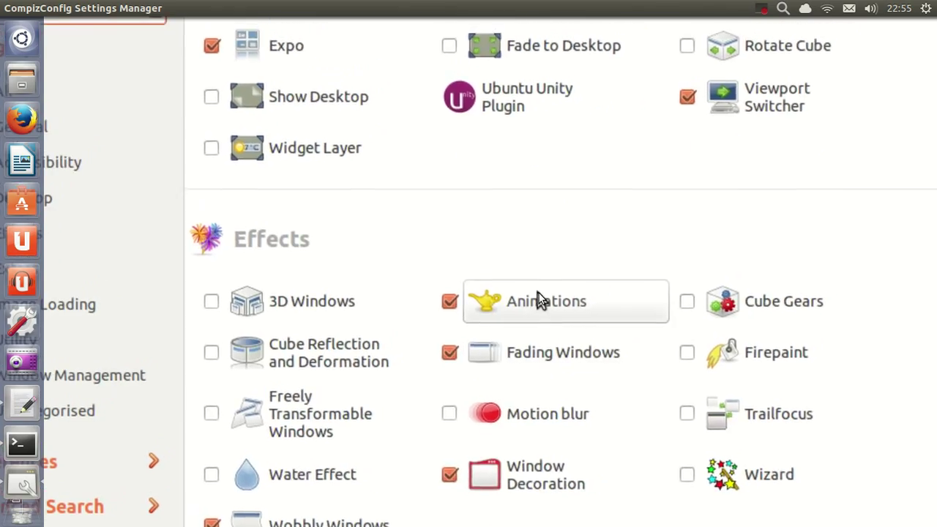
{"action": "scroll", "scroll_direction": "down", "scroll_amount": 3}
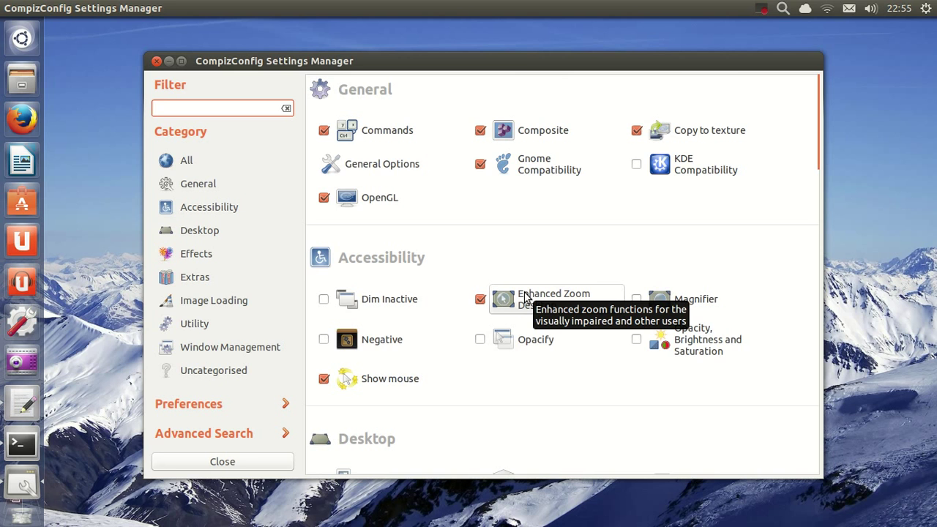
{"action": "scroll", "scroll_direction": "down", "scroll_amount": 3}
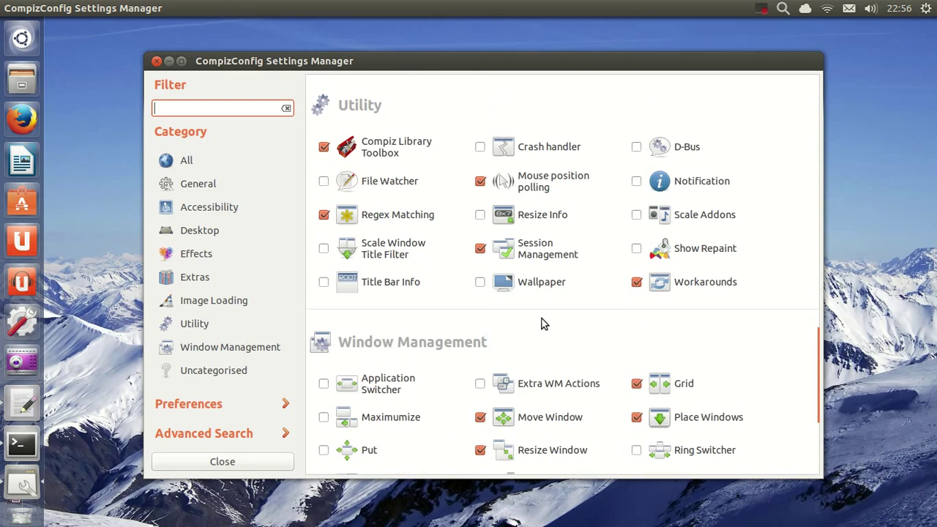
{"action": "scroll", "scroll_direction": "down", "scroll_amount": 3}
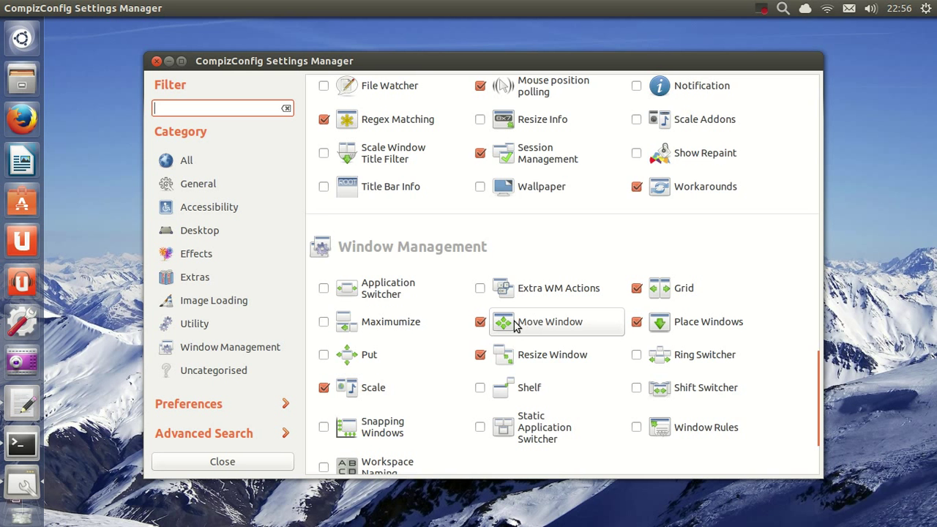
{"action": "scroll", "scroll_direction": "down", "scroll_amount": 3}
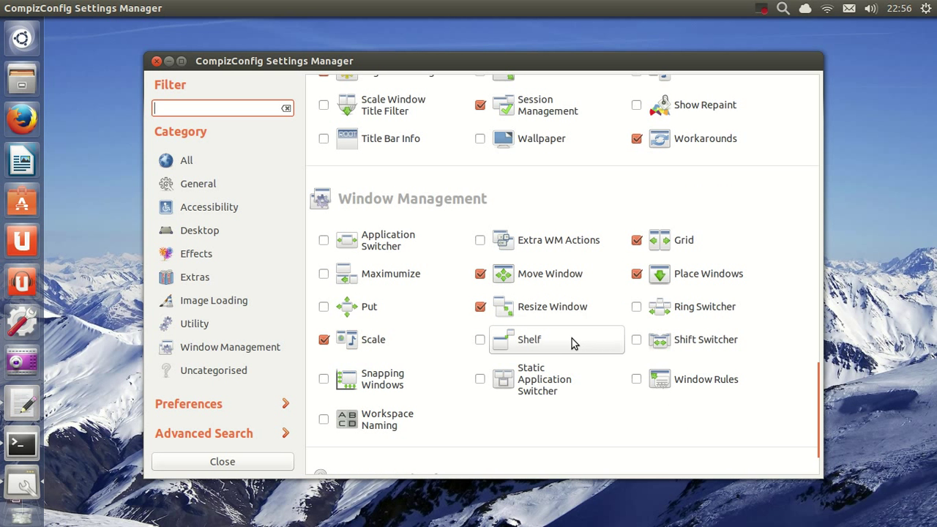
{"action": "mouse_move", "coordinate": [386, 419]}
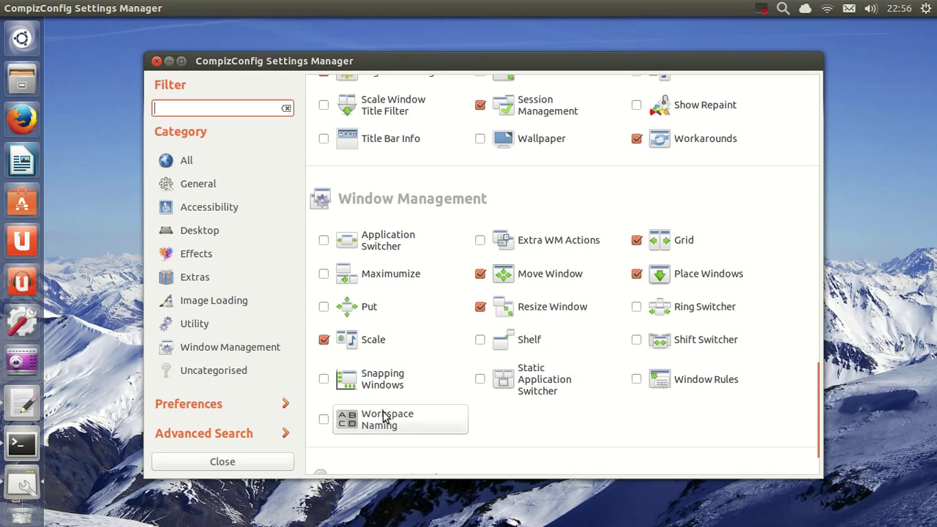
{"action": "mouse_move", "coordinate": [401, 376]}
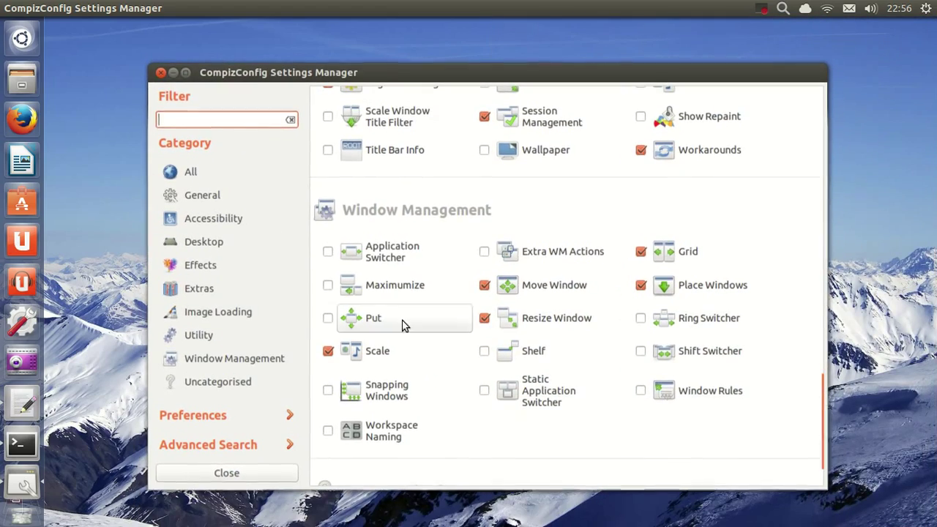
{"action": "mouse_move", "coordinate": [355, 395]}
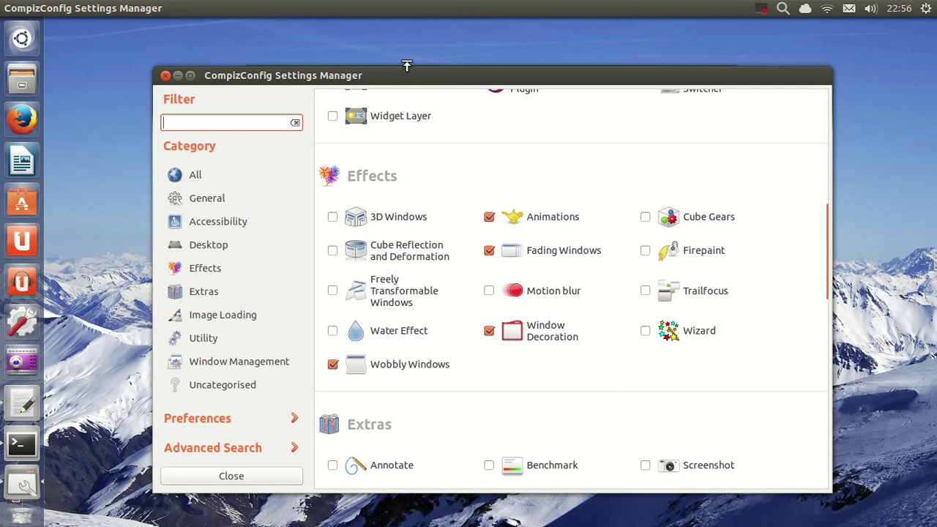
{"action": "mouse_move", "coordinate": [446, 196]}
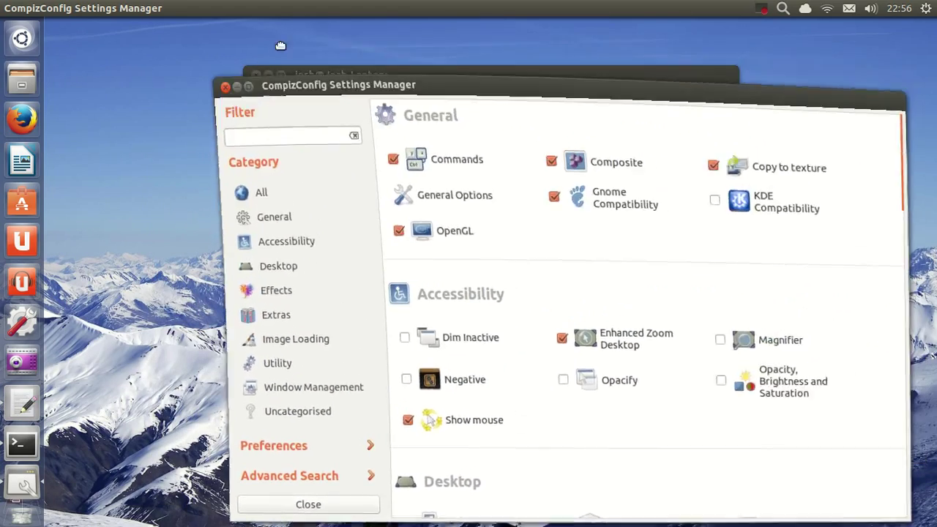
Drag the settings window to watch it wobble, then scroll through Effects and back up
{"action": "left_click_drag", "start_coordinate": [338, 84], "coordinate": [291, 64]}
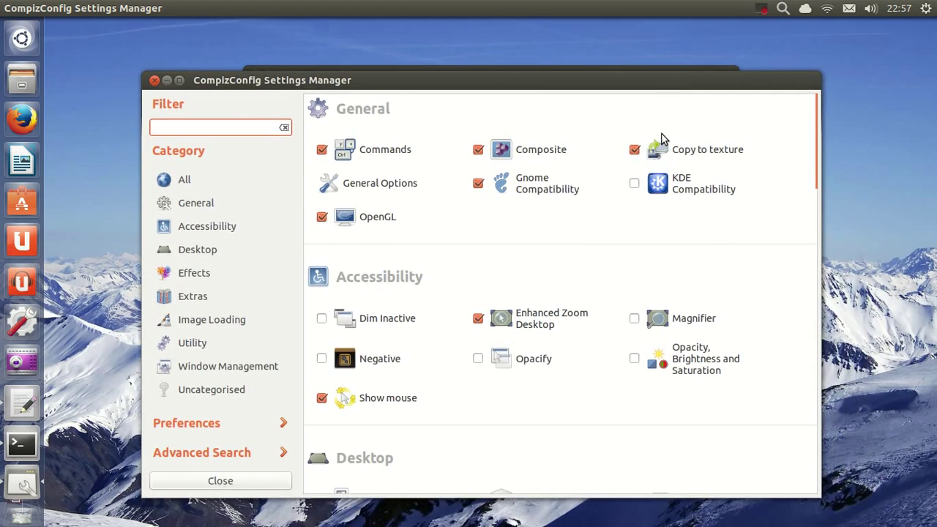
{"action": "scroll", "scroll_direction": "down", "scroll_amount": 3}
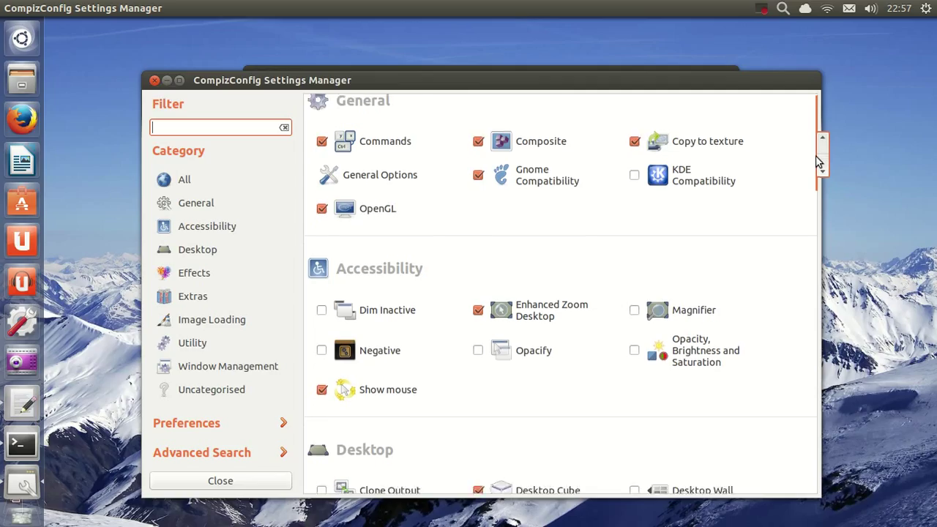
{"action": "scroll", "scroll_direction": "down", "scroll_amount": 3}
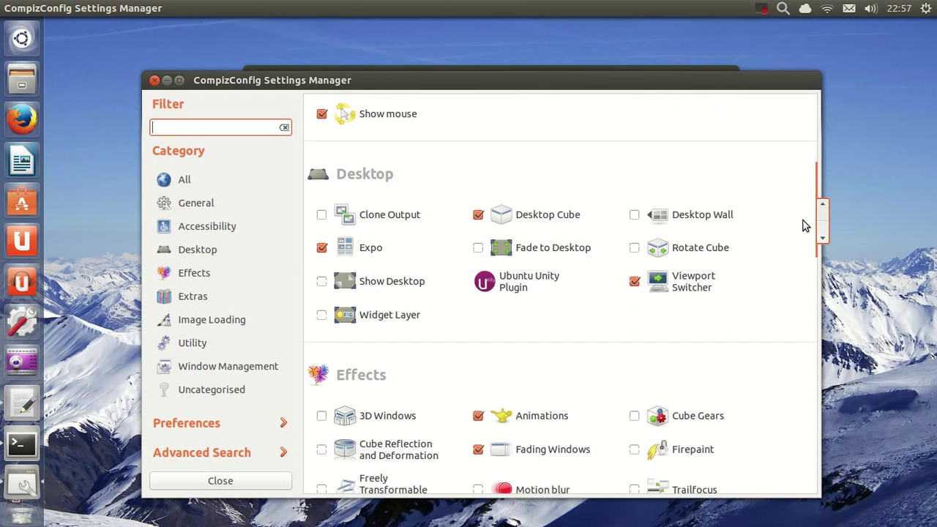
{"action": "scroll", "scroll_direction": "down", "scroll_amount": 3}
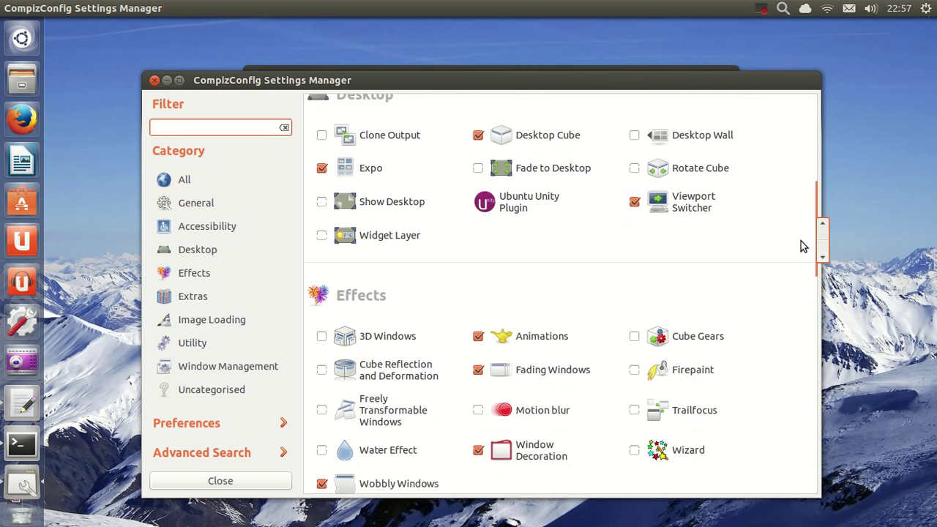
{"action": "scroll", "scroll_direction": "down", "scroll_amount": 3}
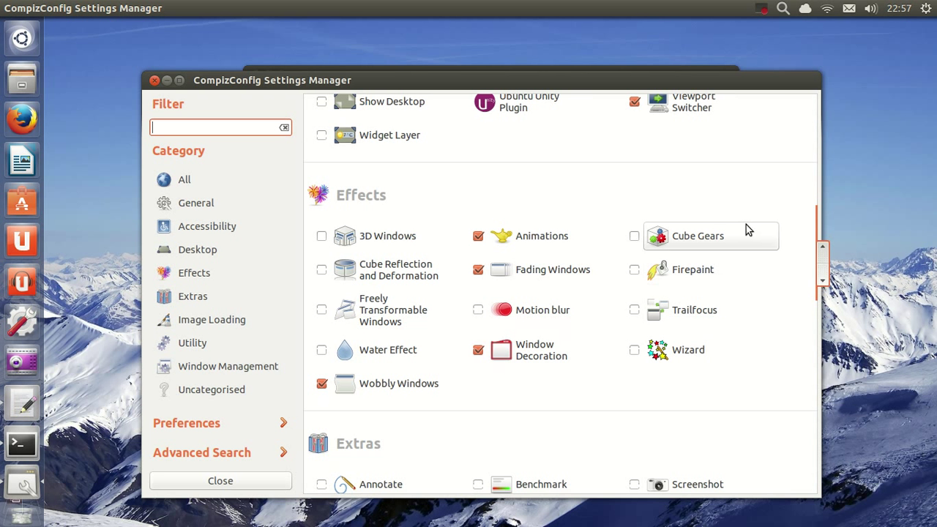
{"action": "mouse_move", "coordinate": [742, 205]}
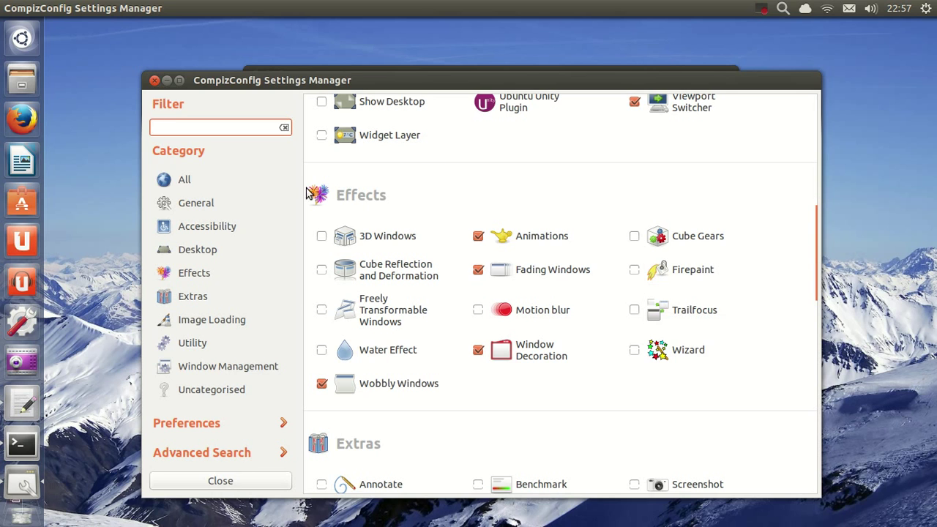
{"action": "scroll", "scroll_direction": "down", "scroll_amount": 3}
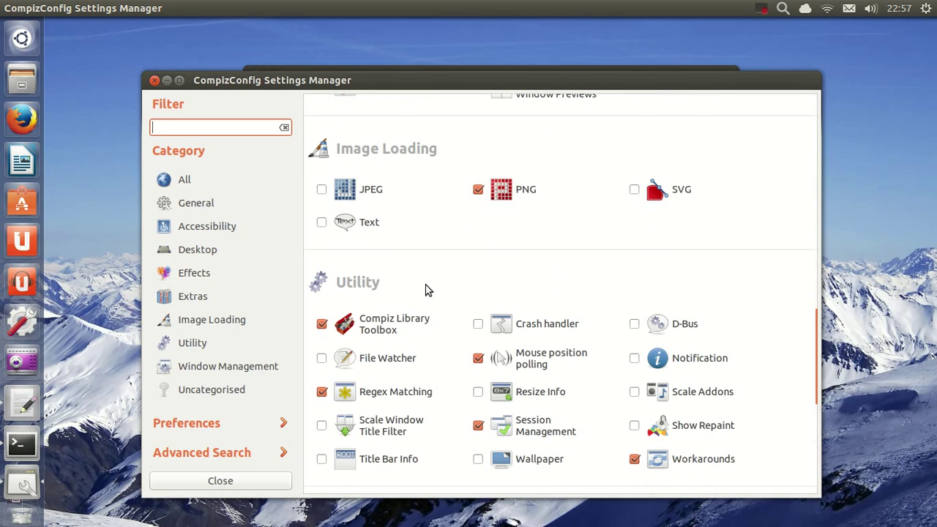
{"action": "scroll", "scroll_direction": "up", "scroll_amount": 3}
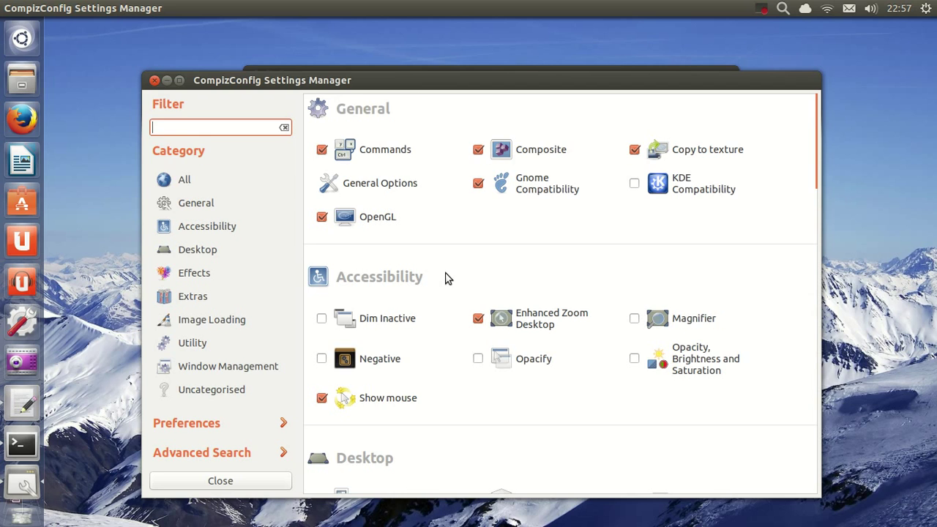